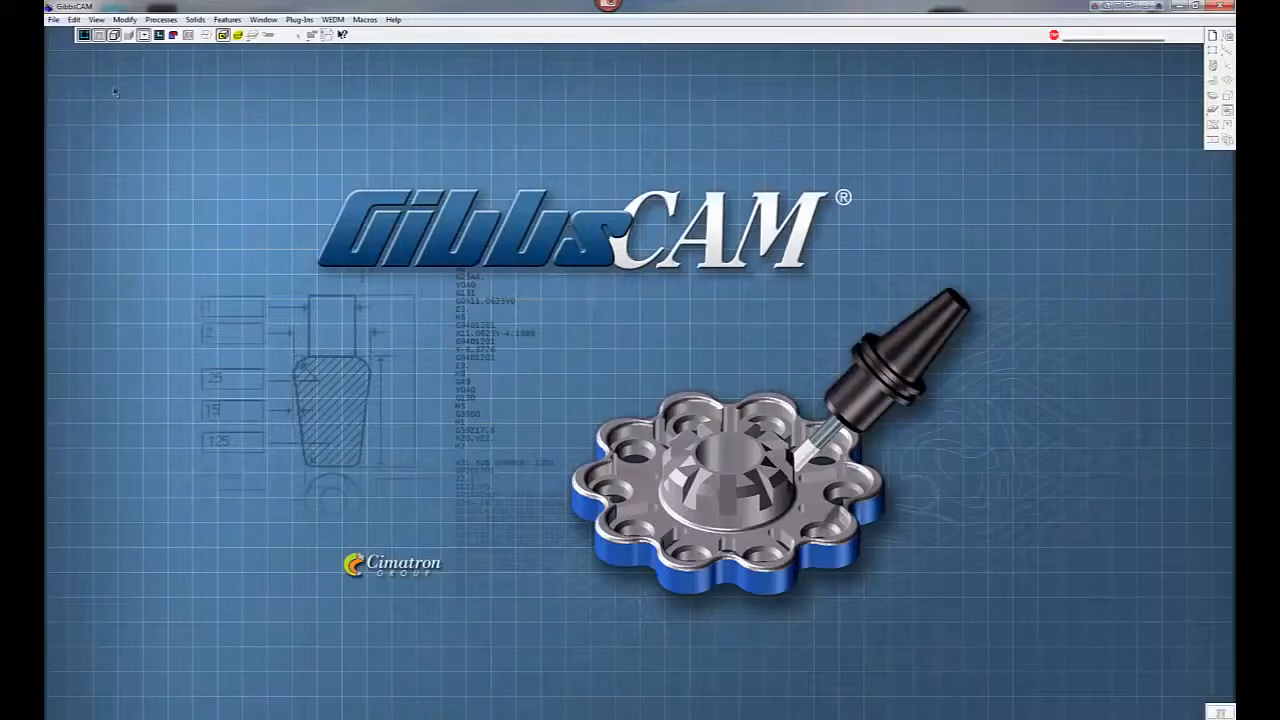
Open the 40x20 Table part file showing the grooved mill table.
{"action": "left_click", "coordinate": [53, 19]}
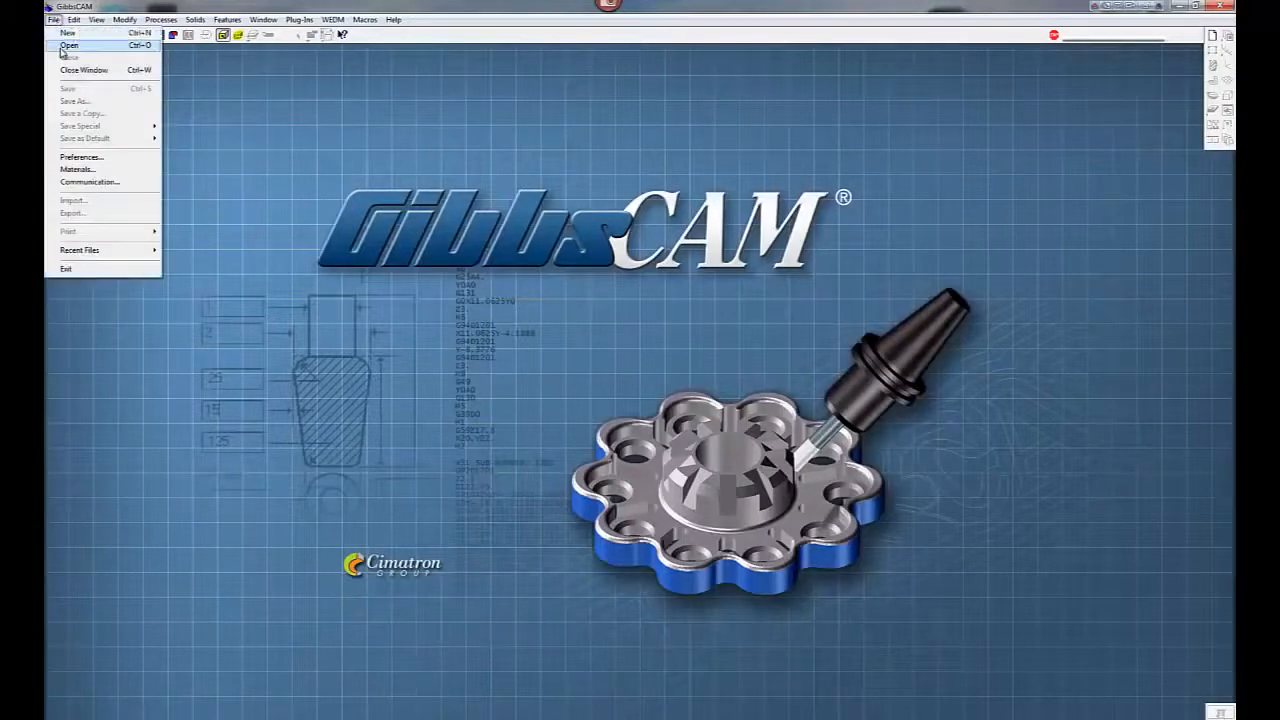
{"action": "left_click", "coordinate": [69, 45]}
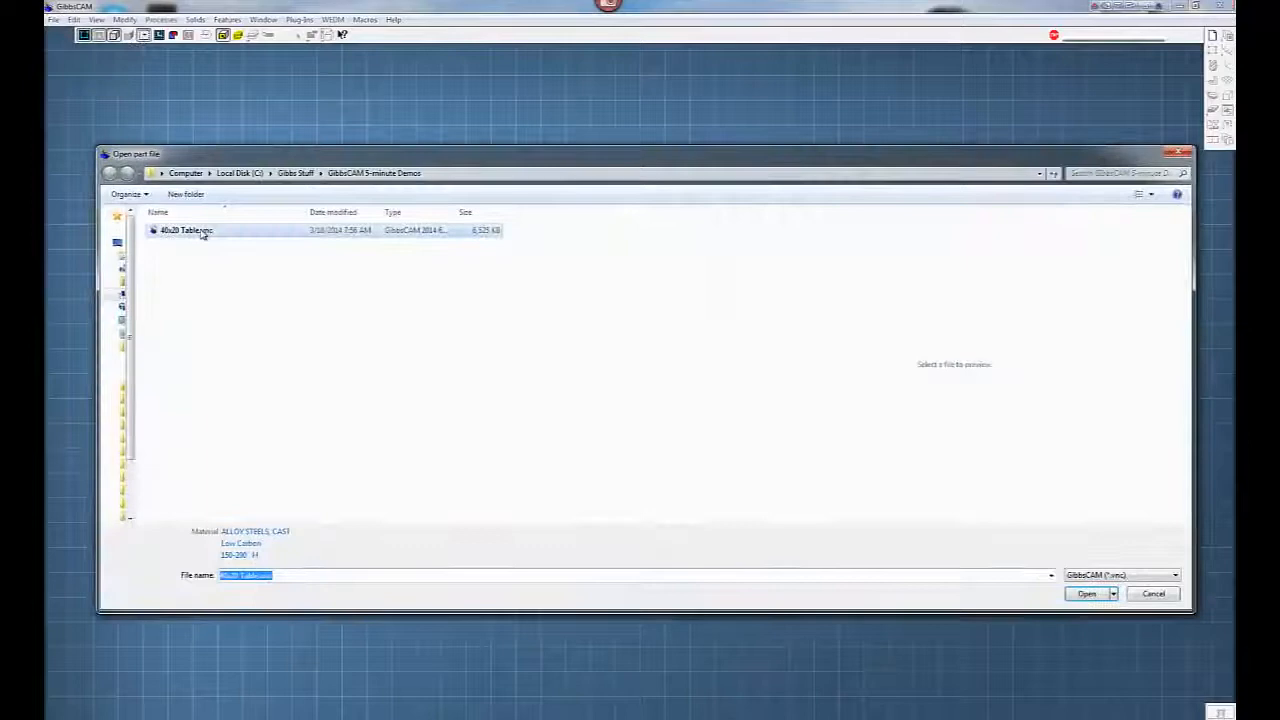
{"action": "left_click", "coordinate": [1086, 593]}
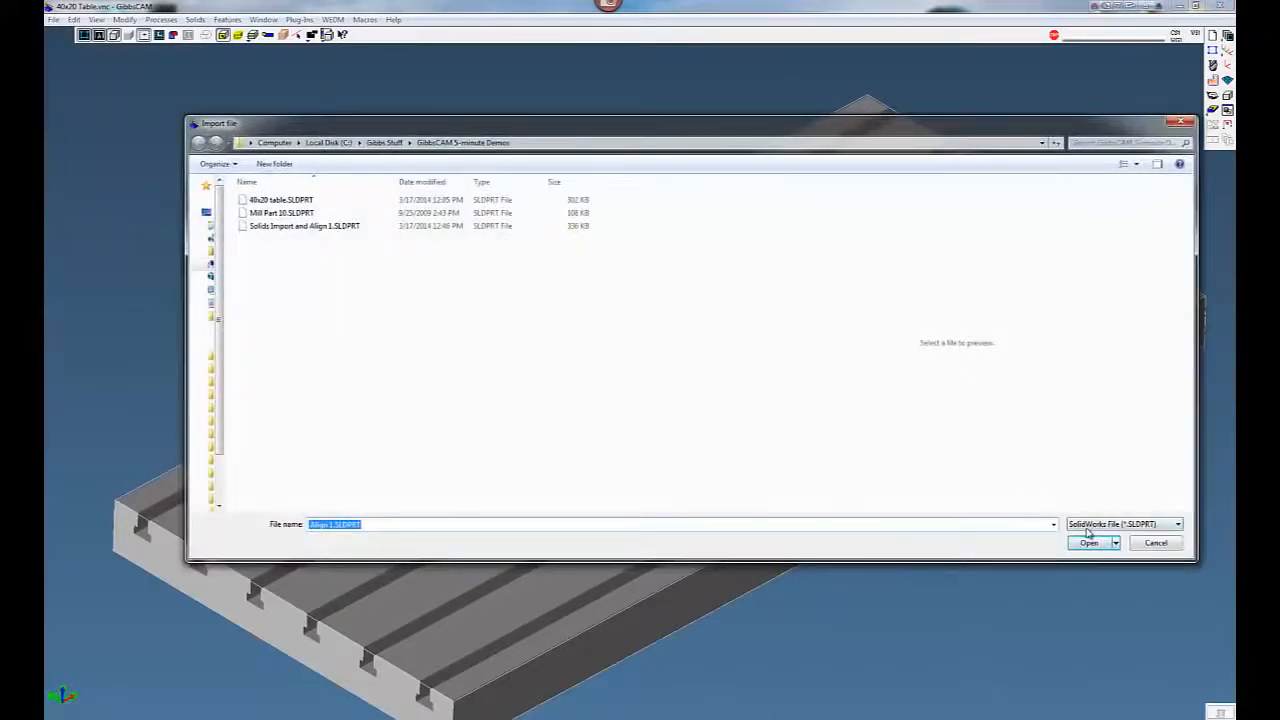
Import Solids Import and Align 1.SLDPRT as a SolidWorks file.
{"action": "left_click", "coordinate": [1178, 524]}
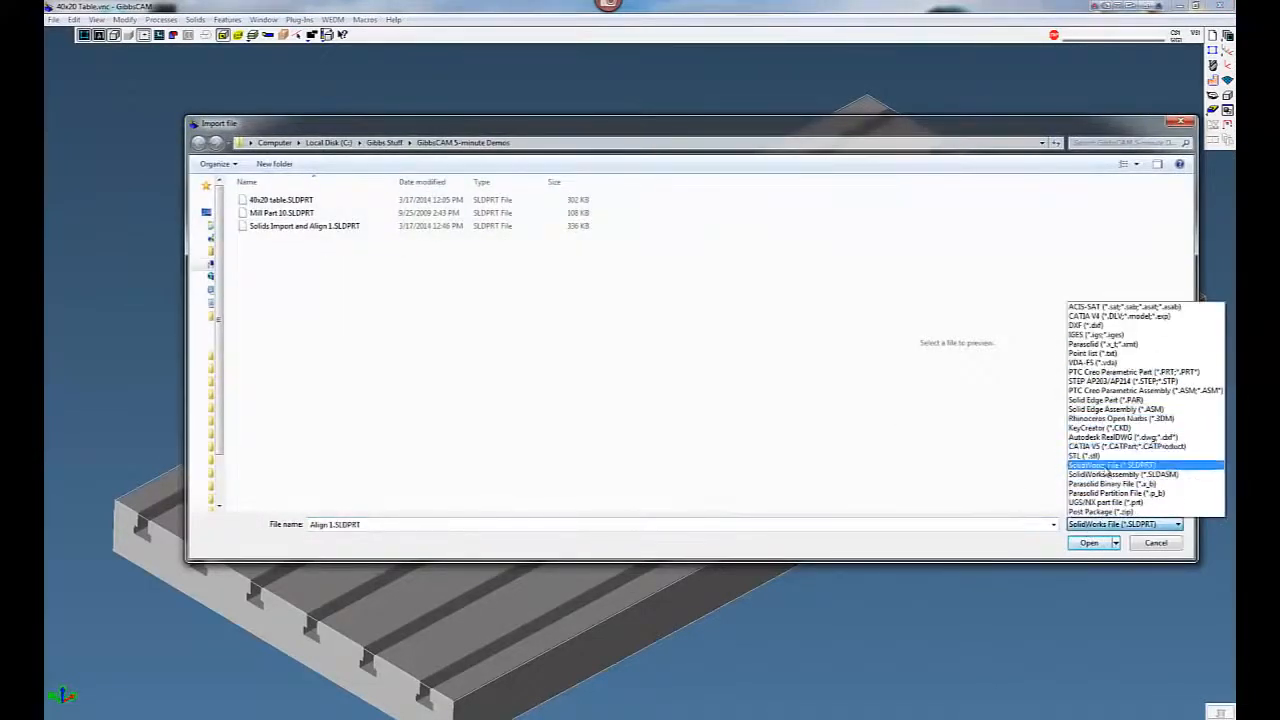
{"action": "left_click", "coordinate": [1111, 464]}
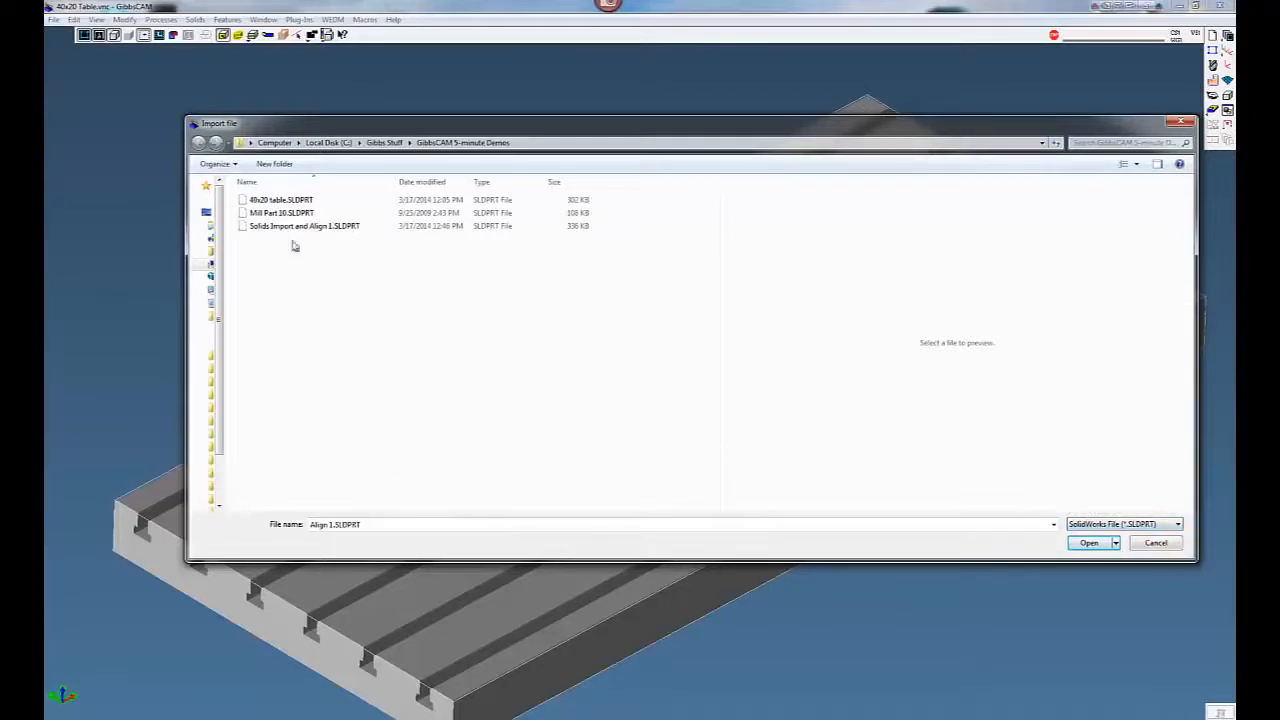
{"action": "left_click", "coordinate": [304, 225]}
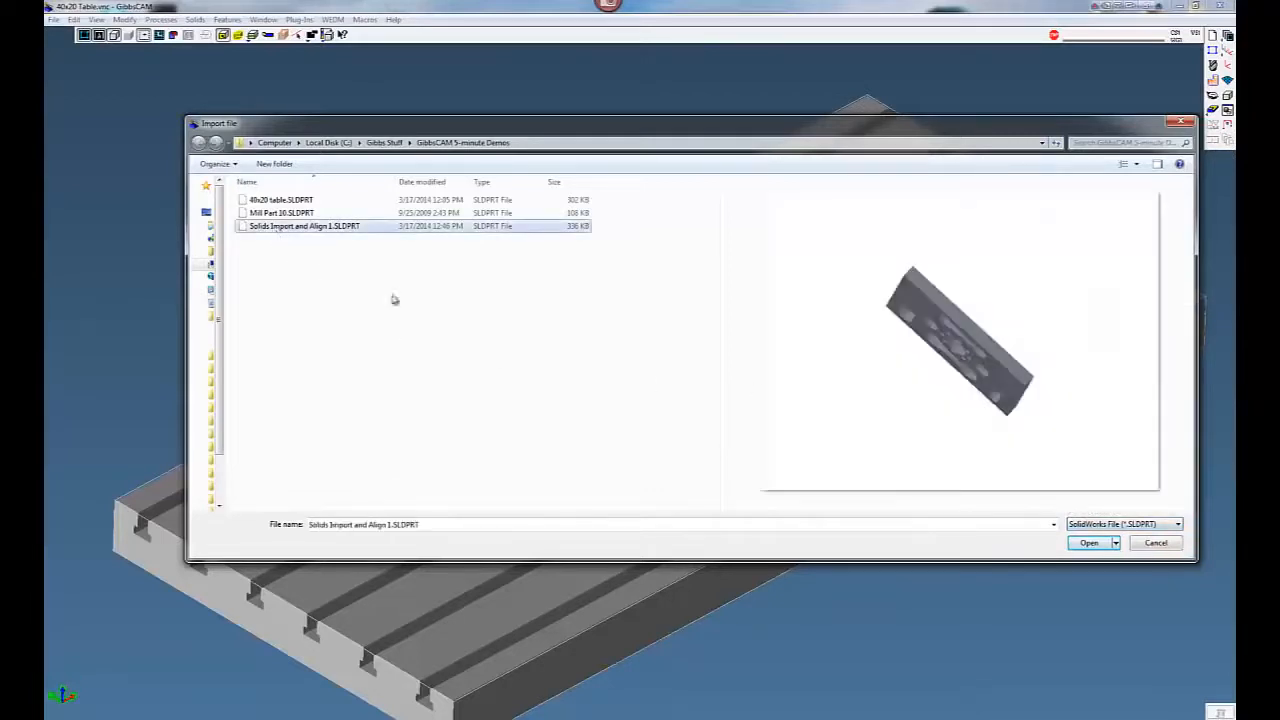
{"action": "left_click", "coordinate": [1088, 542]}
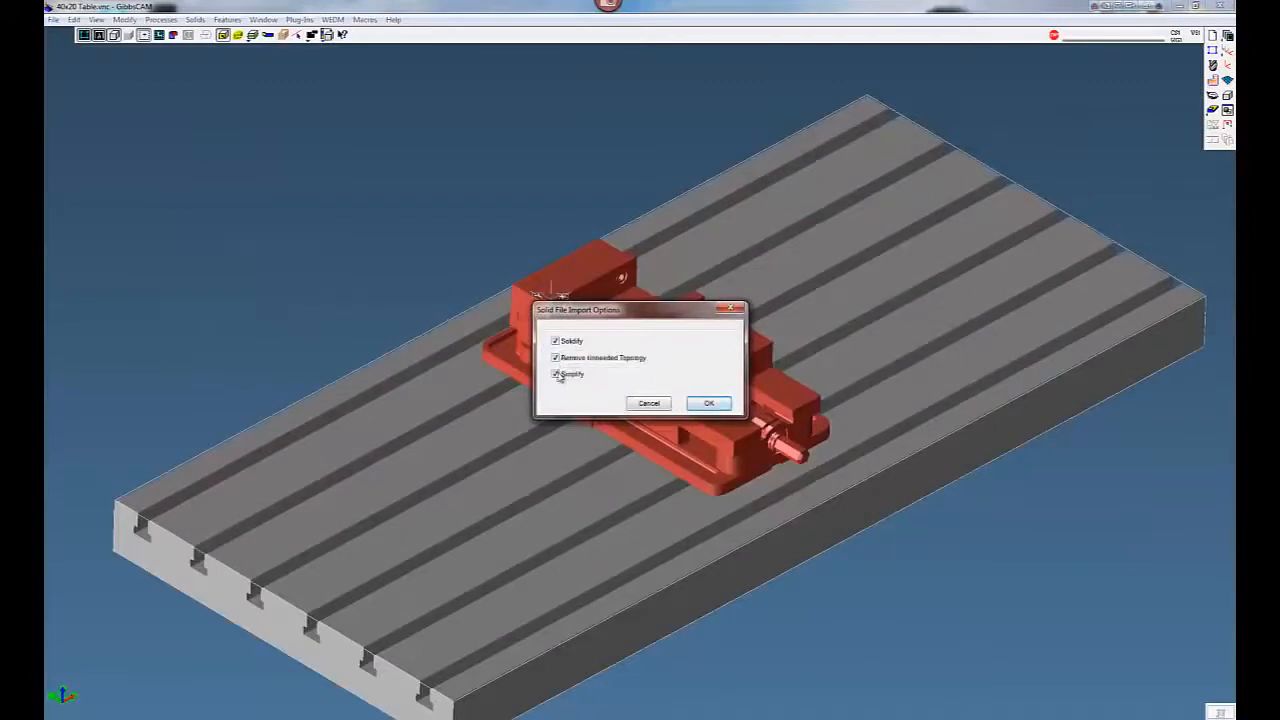
{"action": "mouse_move", "coordinate": [617, 341]}
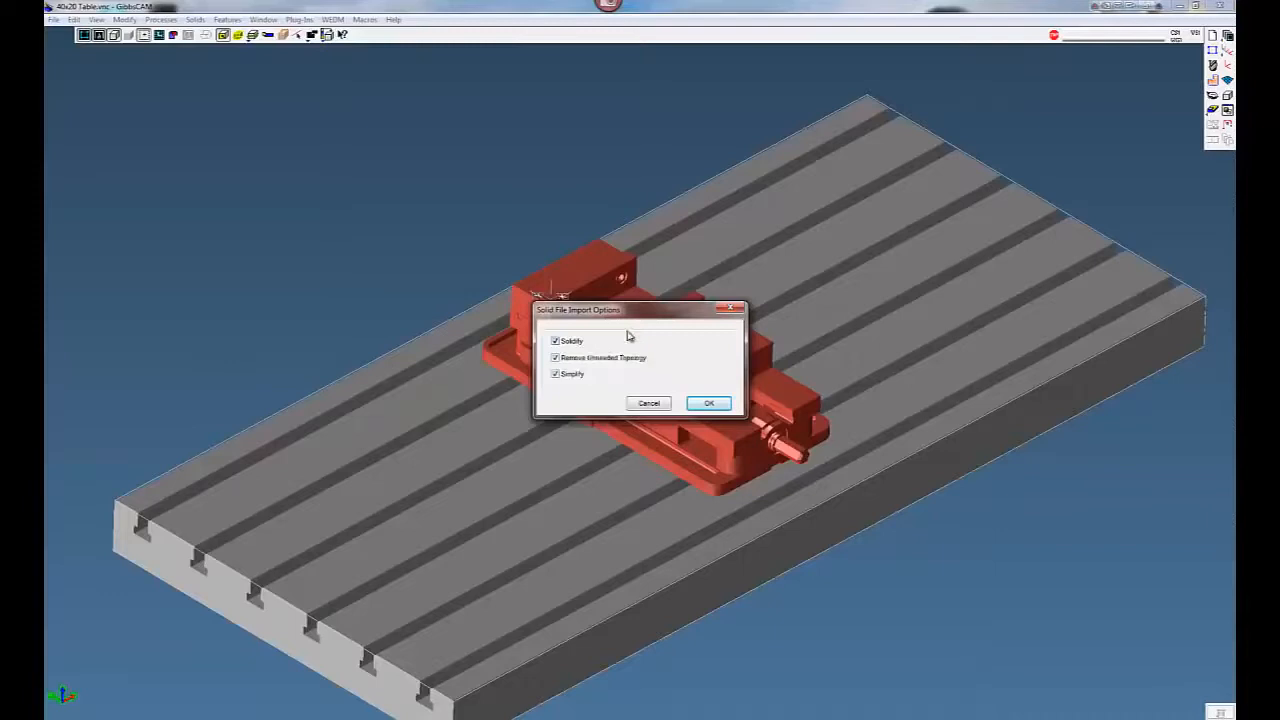
{"action": "mouse_move", "coordinate": [648, 358]}
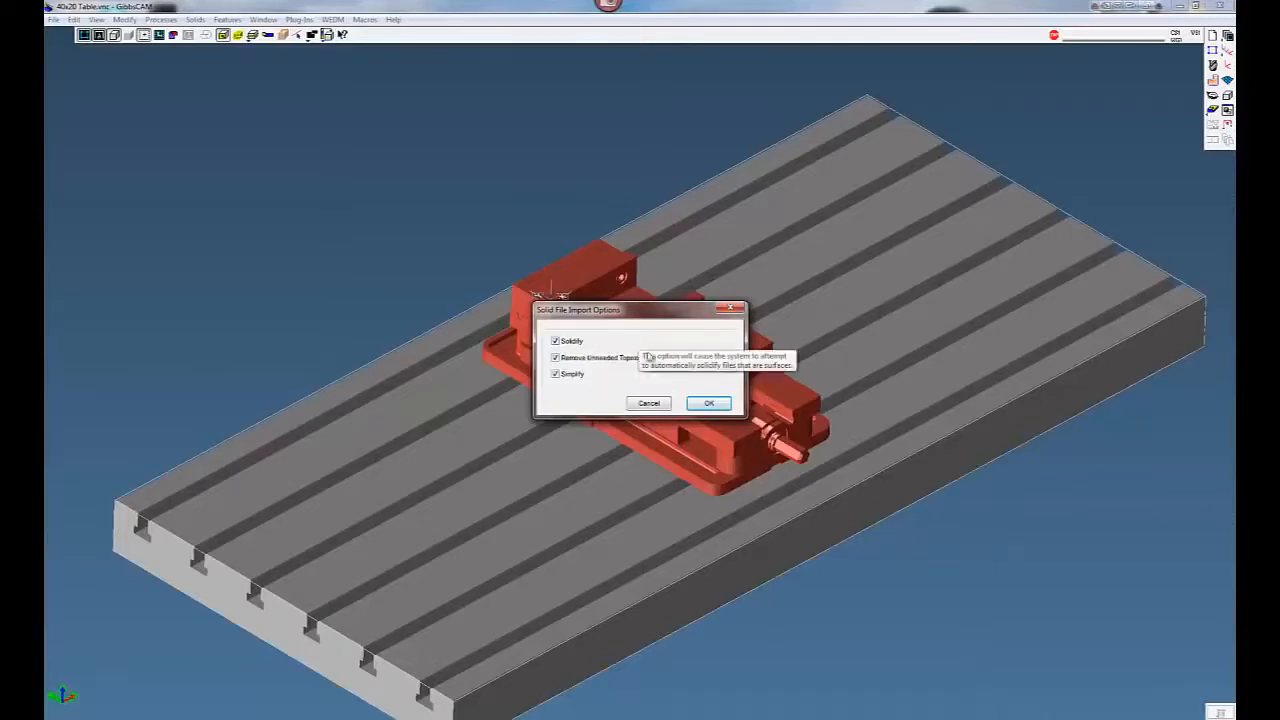
Accept the solid file import options and the CAD attribute map.
{"action": "left_click", "coordinate": [708, 402]}
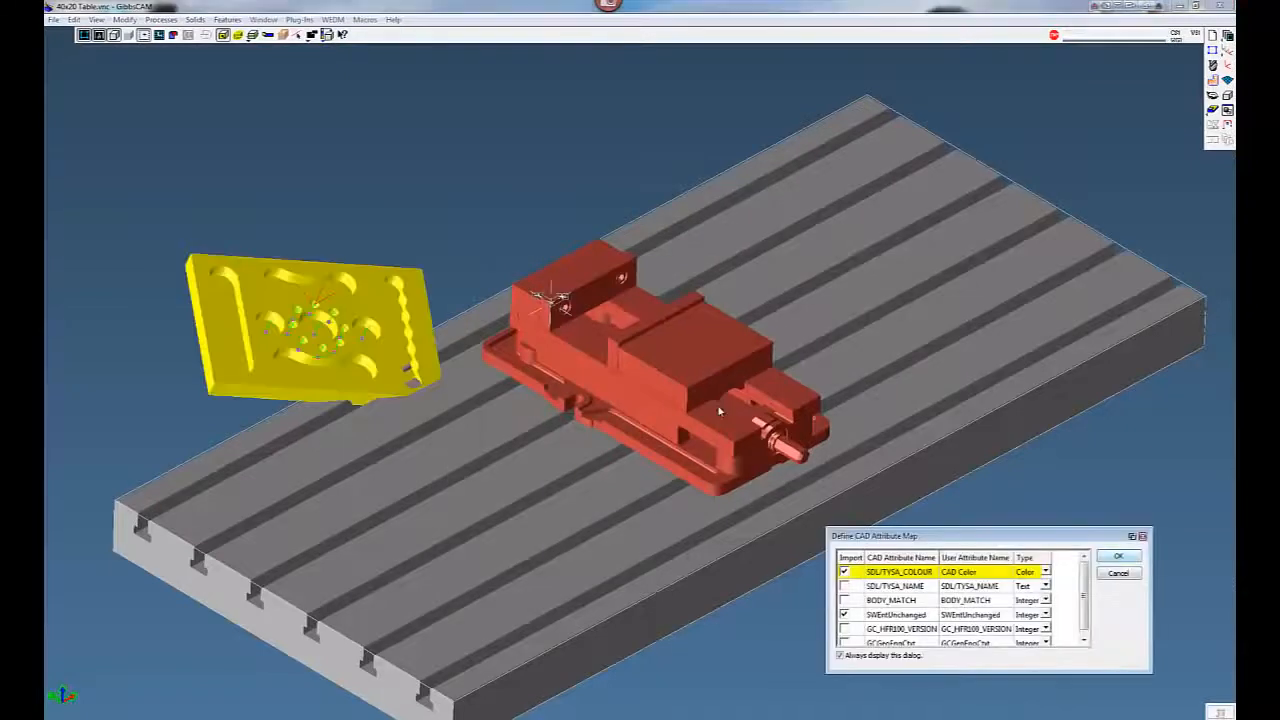
{"action": "left_click", "coordinate": [1118, 556]}
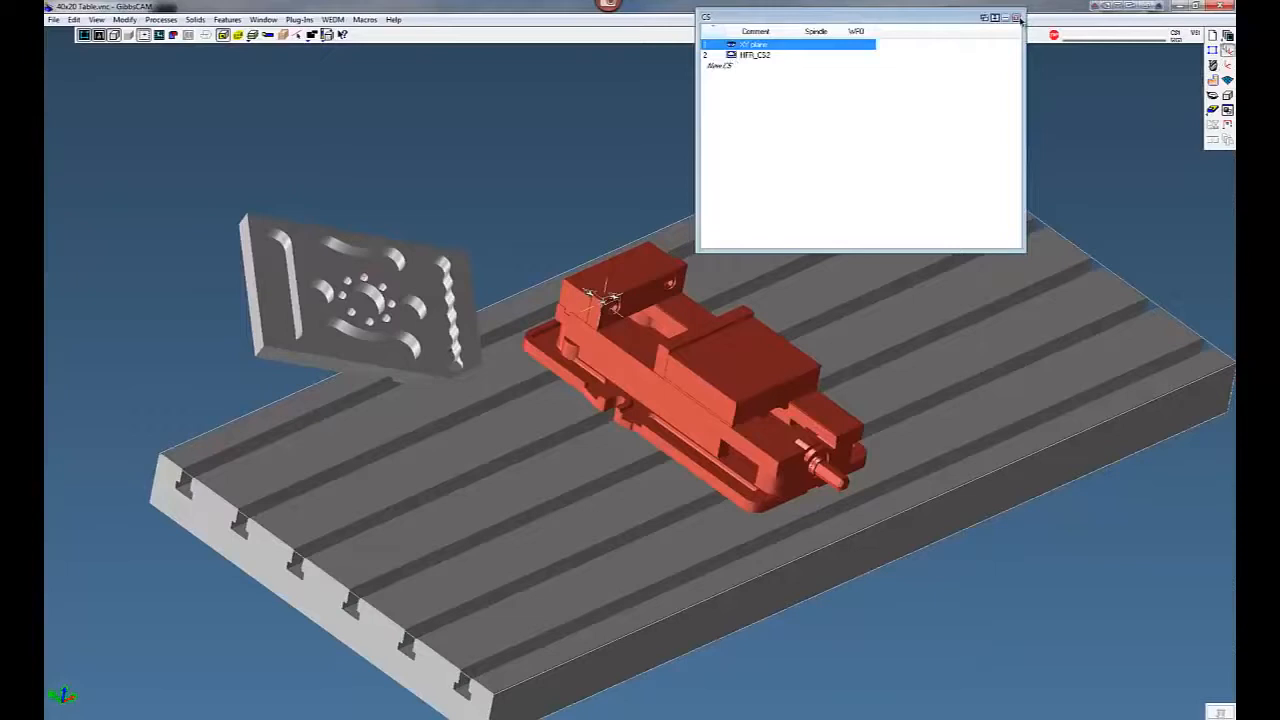
Close the coordinate systems list and select the plate's top face as reference.
{"action": "left_click", "coordinate": [1018, 17]}
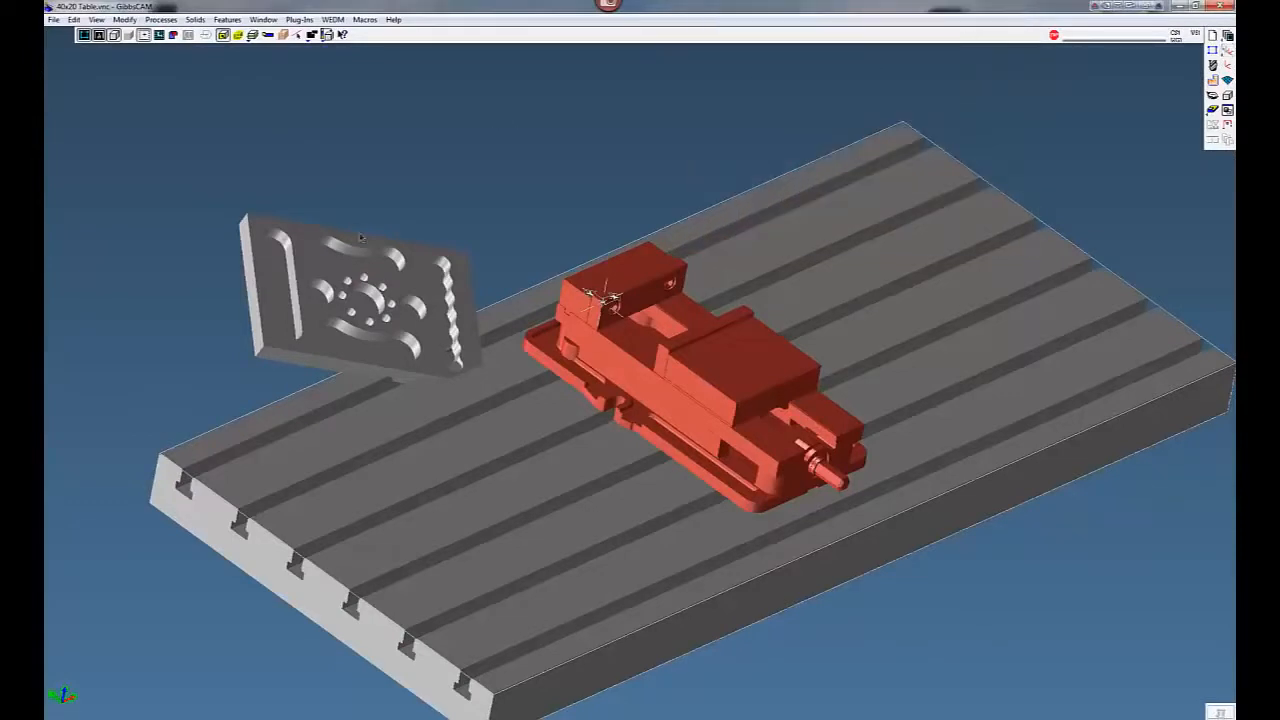
{"action": "left_click", "coordinate": [360, 300]}
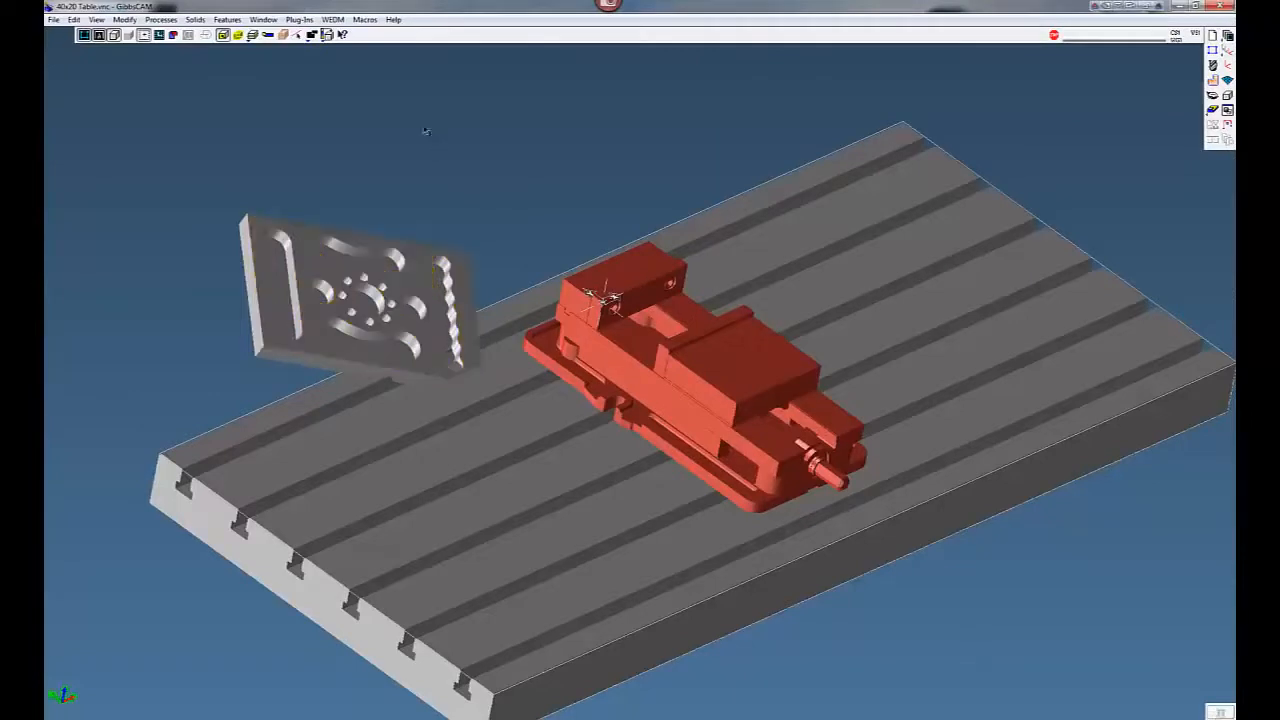
{"action": "mouse_move", "coordinate": [223, 34]}
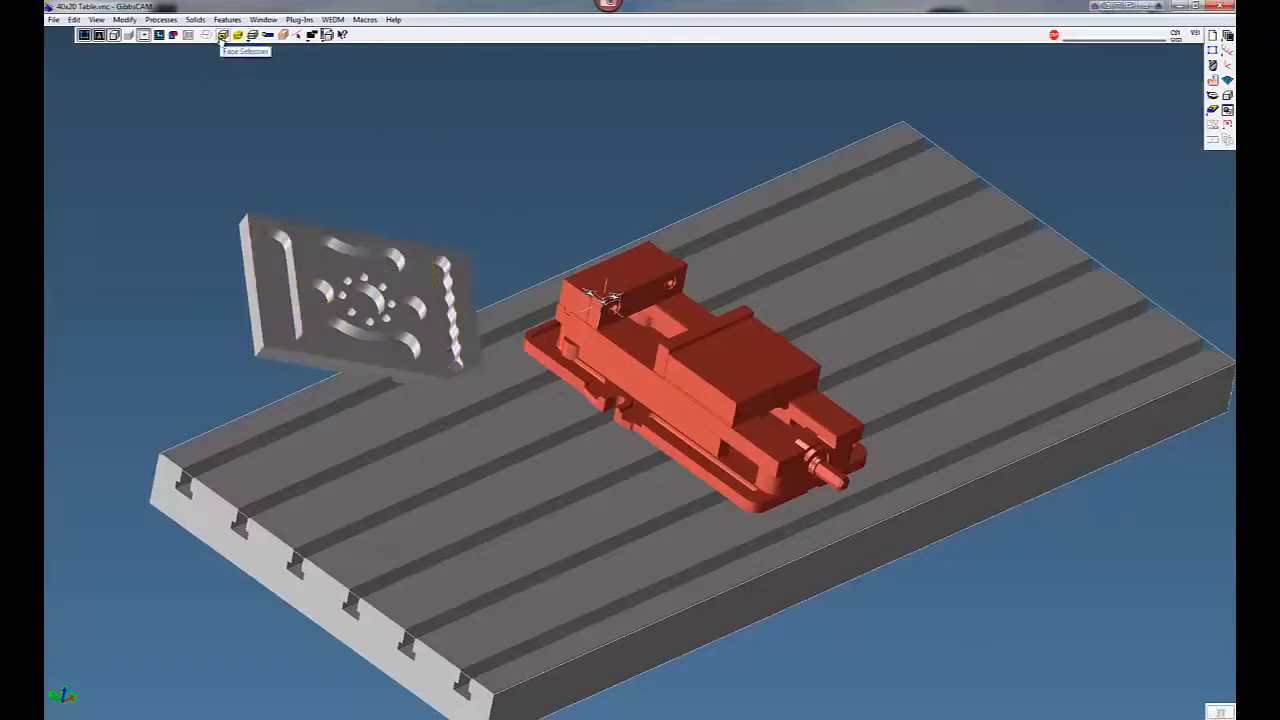
{"action": "left_click", "coordinate": [300, 290]}
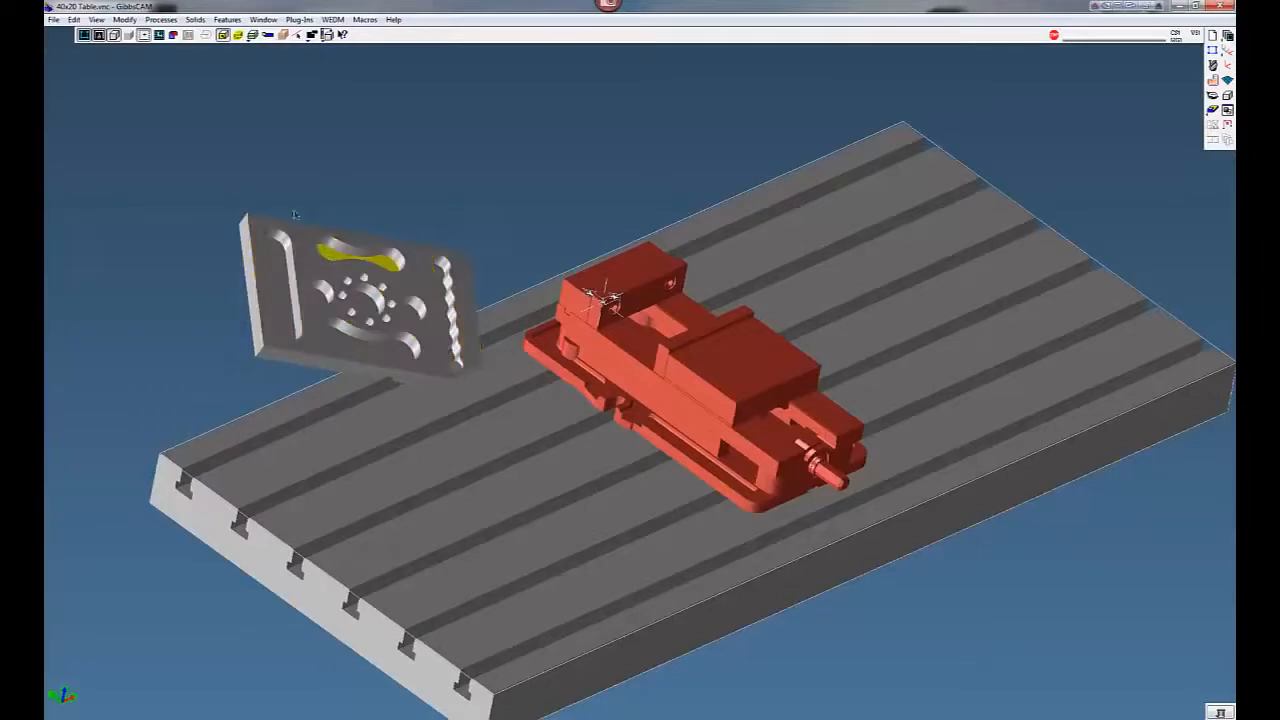
{"action": "left_click", "coordinate": [360, 300]}
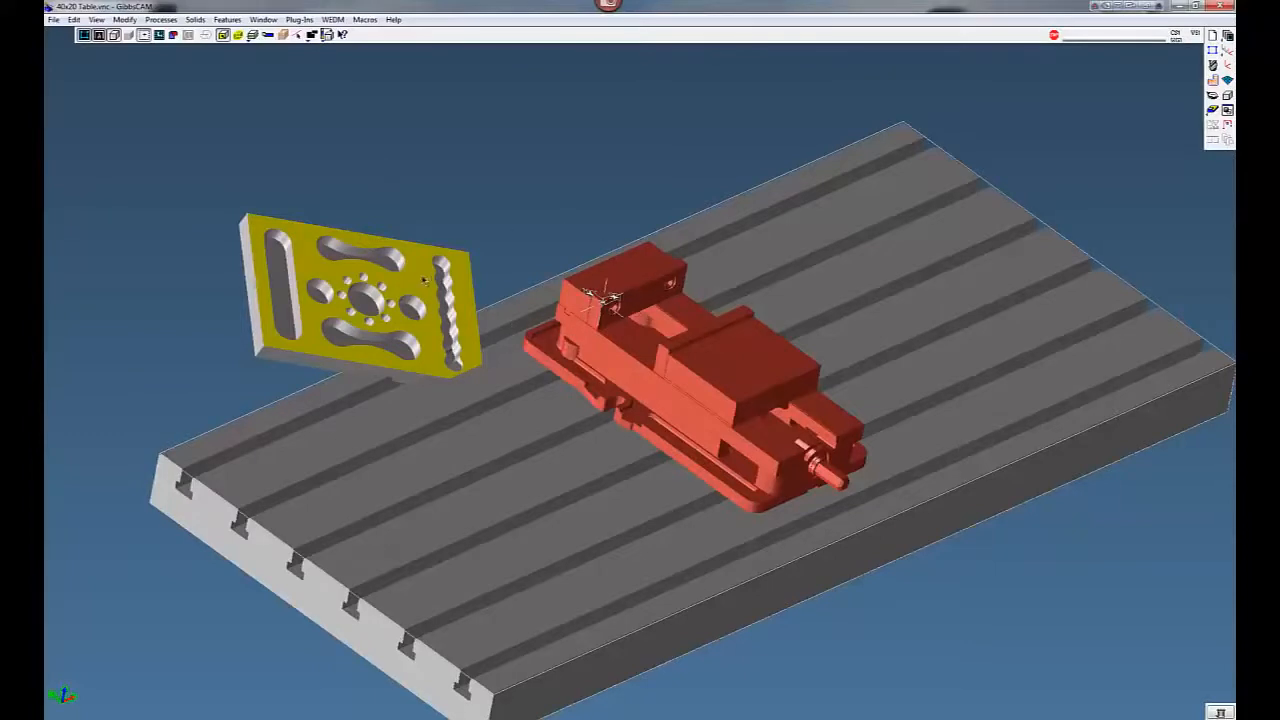
{"action": "left_click", "coordinate": [299, 19]}
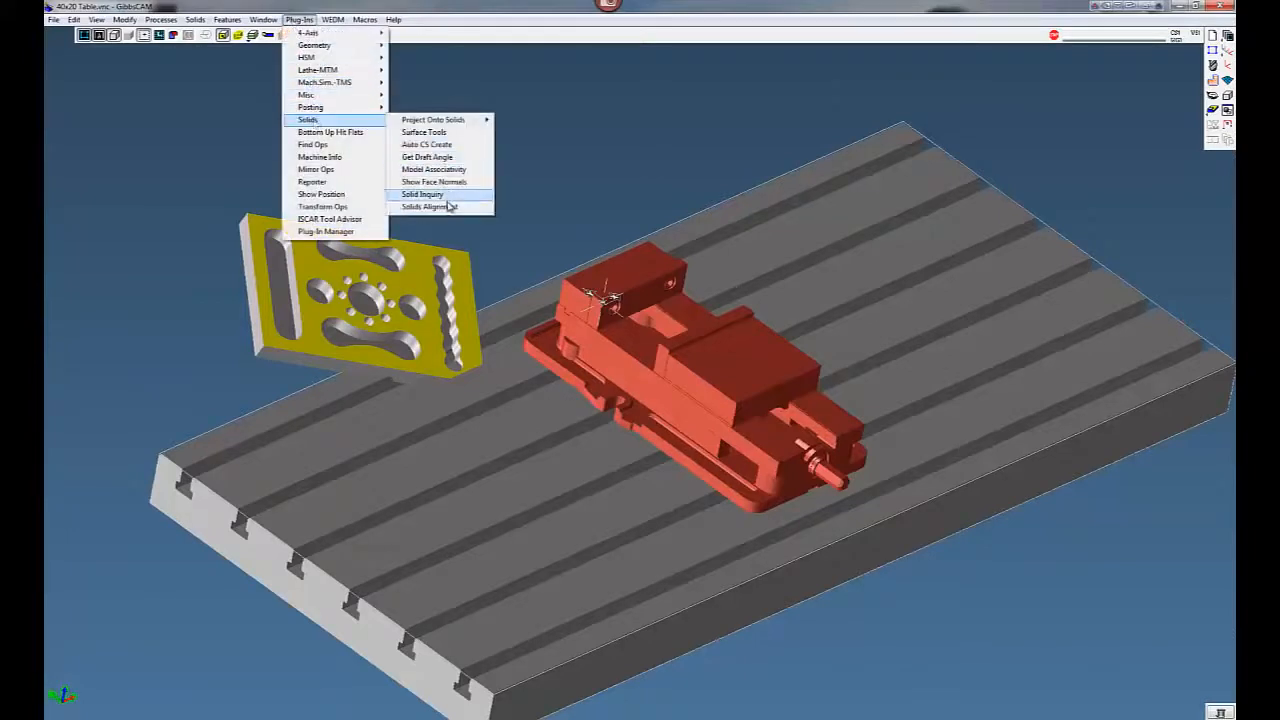
Align the plate flat above the vise with Solids Alignment and orbit to inspect.
{"action": "left_click", "coordinate": [429, 206]}
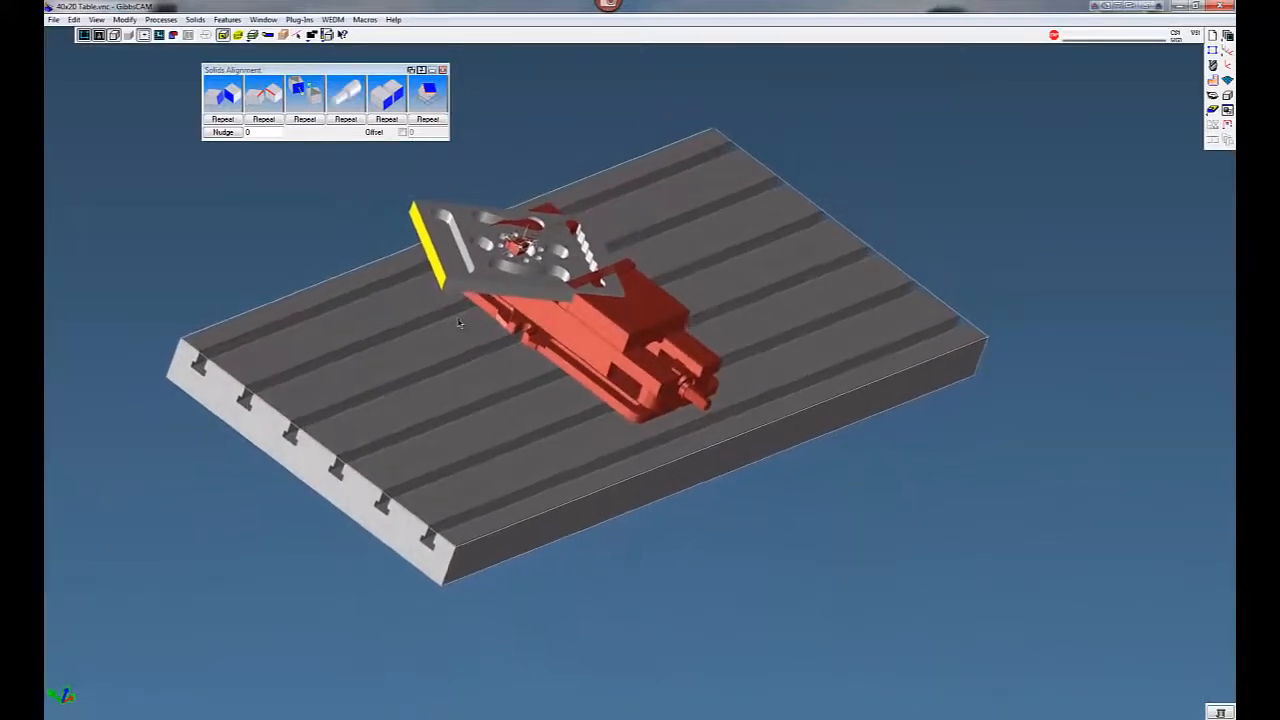
{"action": "left_click_drag", "start_coordinate": [460, 320], "coordinate": [490, 405]}
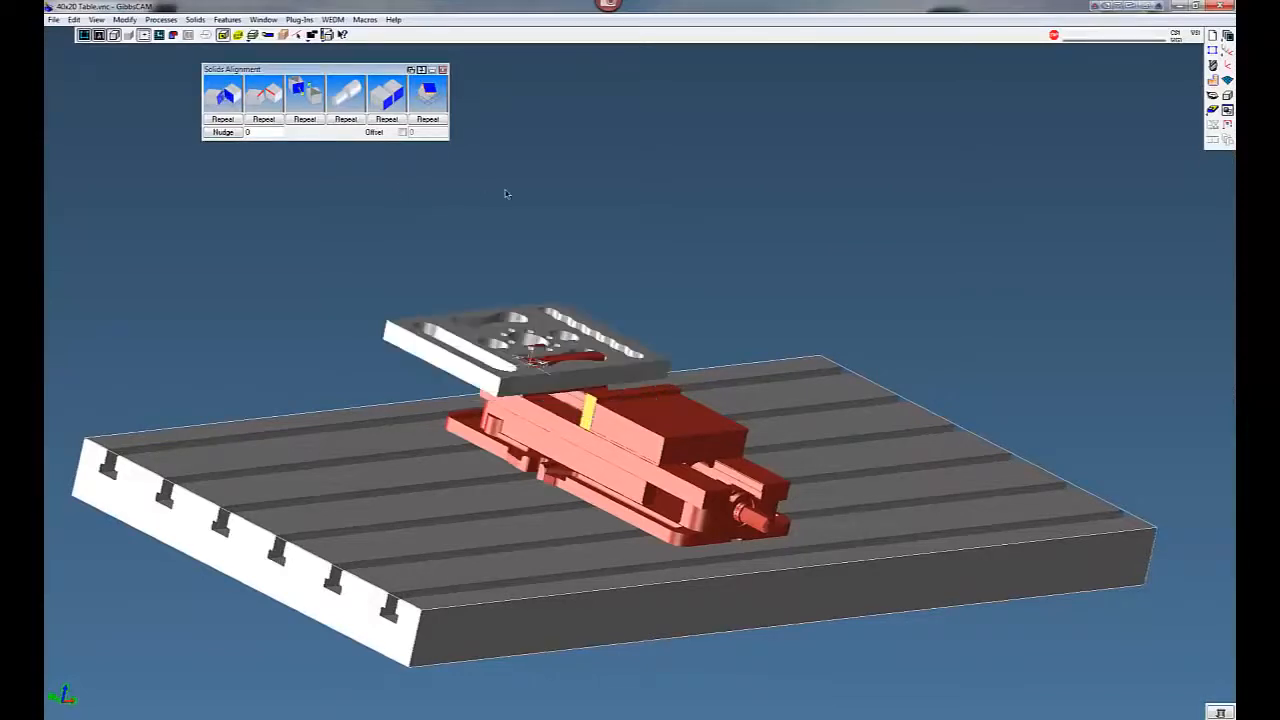
{"action": "mouse_move", "coordinate": [600, 425]}
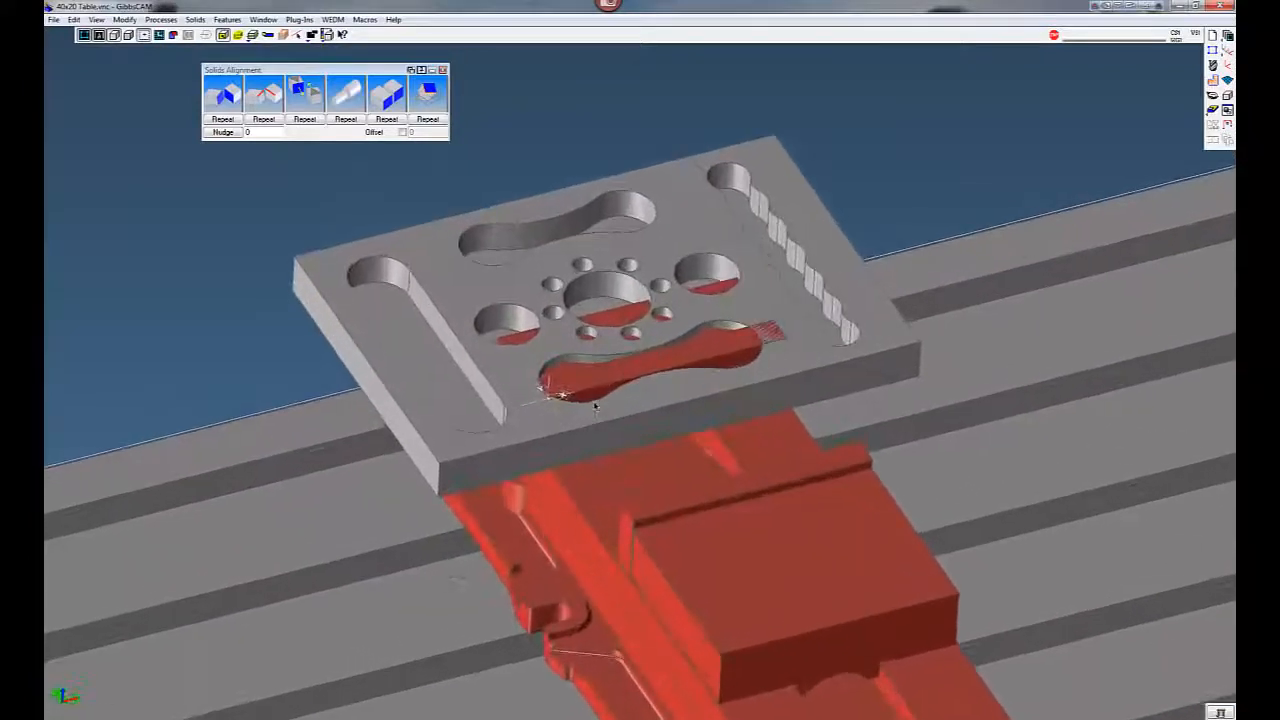
Square the plate's sides with the vise jaws so it sits between them.
{"action": "left_click", "coordinate": [388, 93]}
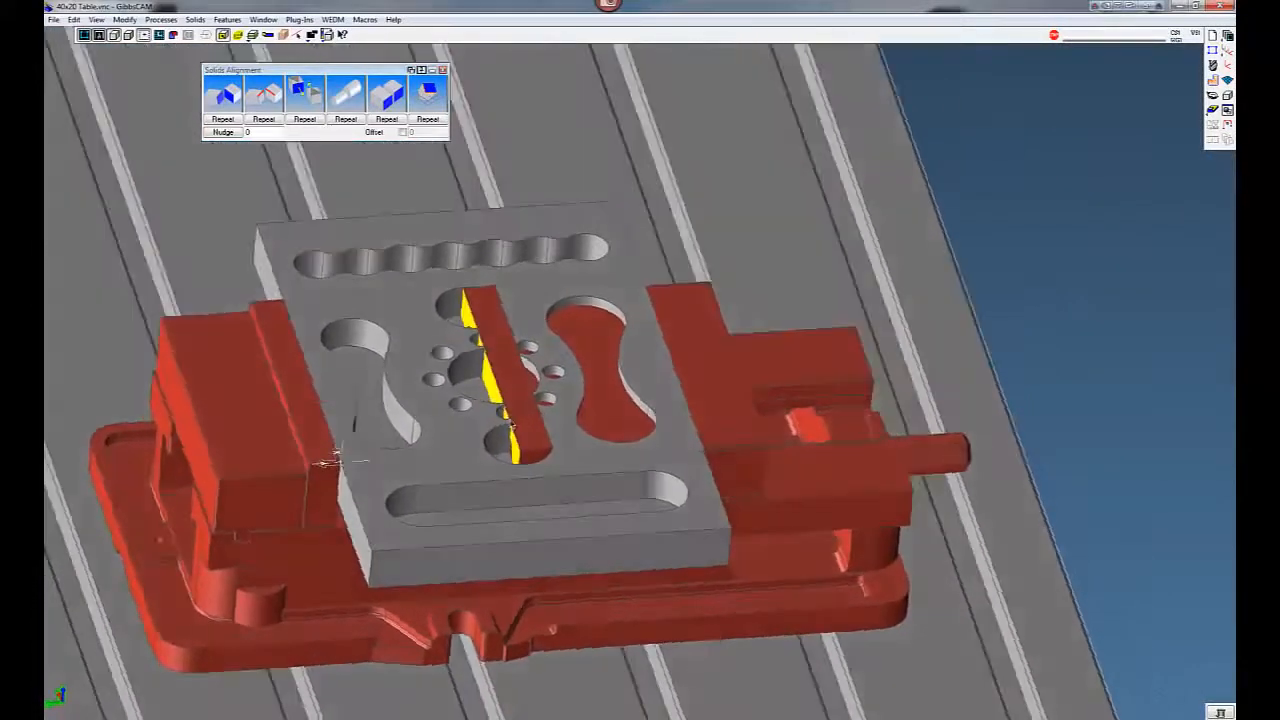
{"action": "left_click_drag", "start_coordinate": [600, 400], "coordinate": [480, 480]}
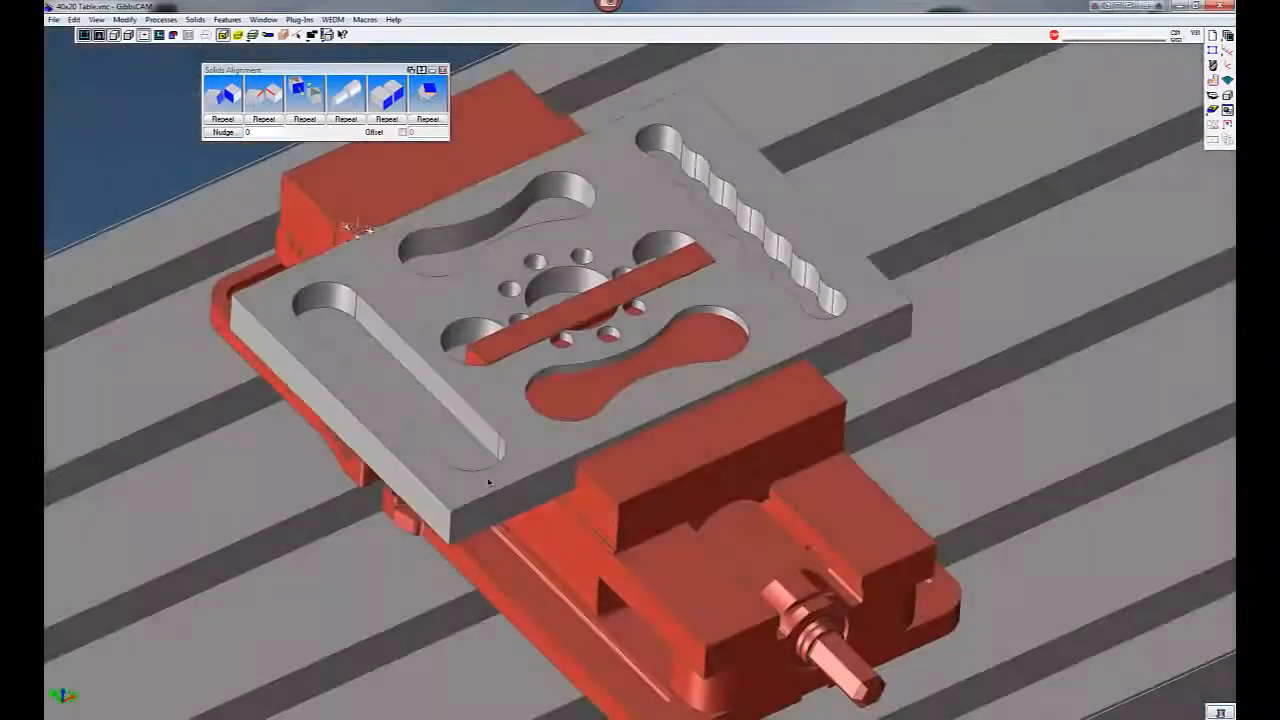
{"action": "left_click", "coordinate": [530, 485]}
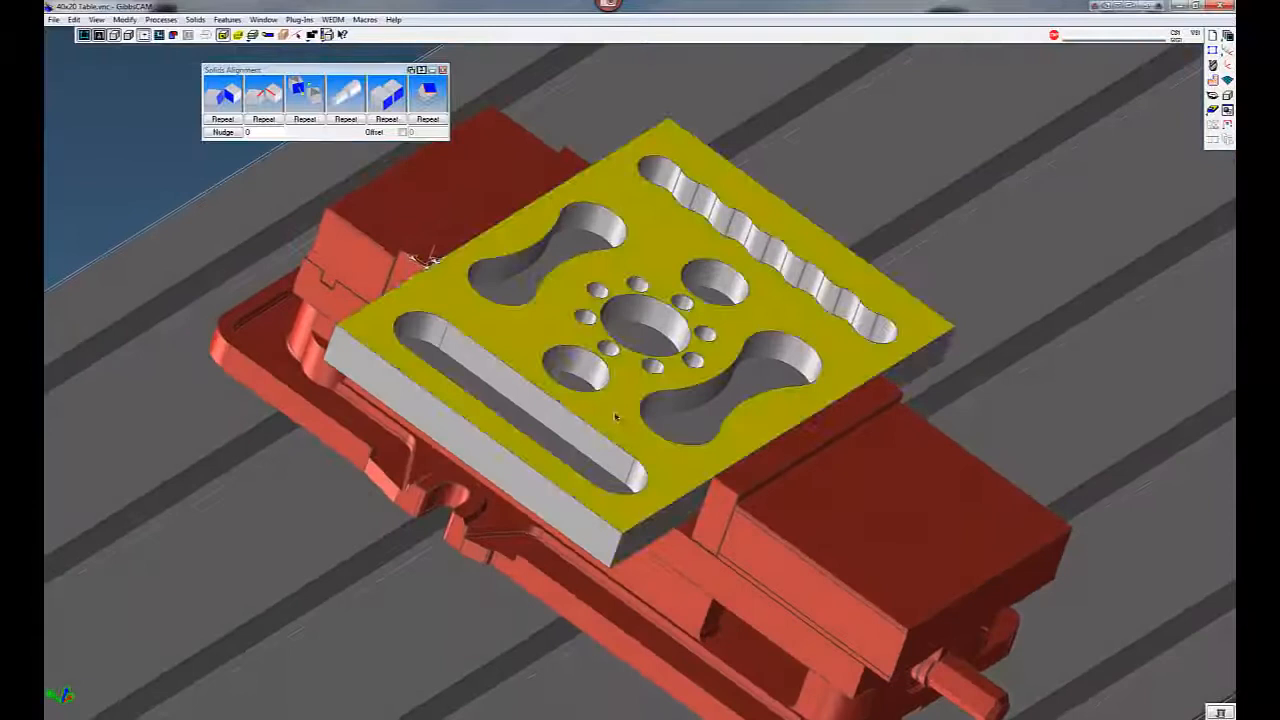
{"action": "left_click", "coordinate": [124, 19]}
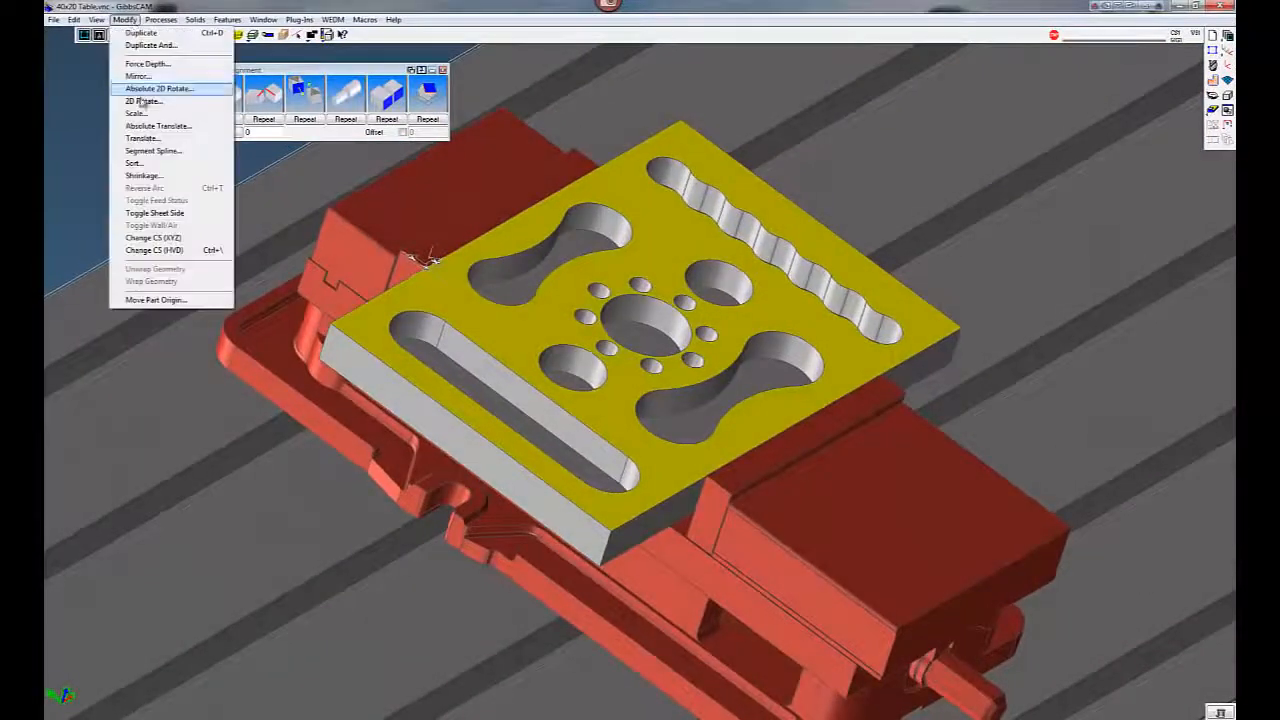
Translate the plate up 0.25 in Z.
{"action": "left_click", "coordinate": [141, 138]}
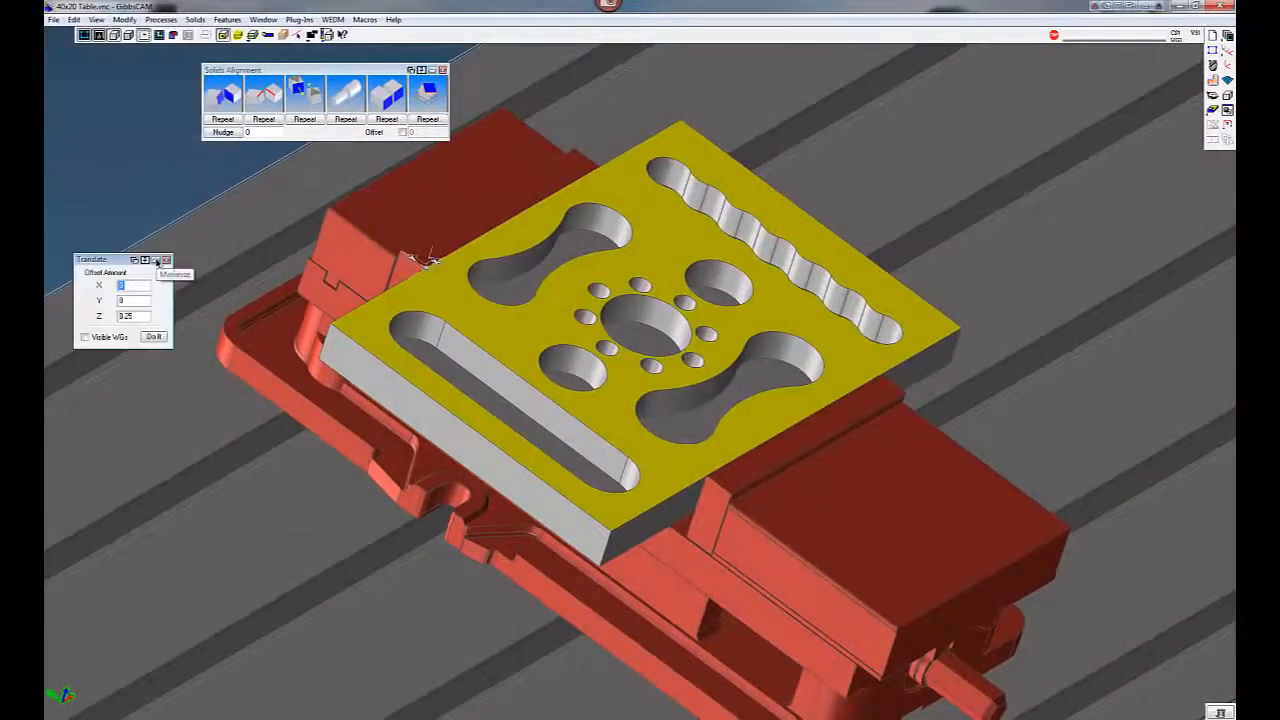
{"action": "left_click", "coordinate": [154, 337]}
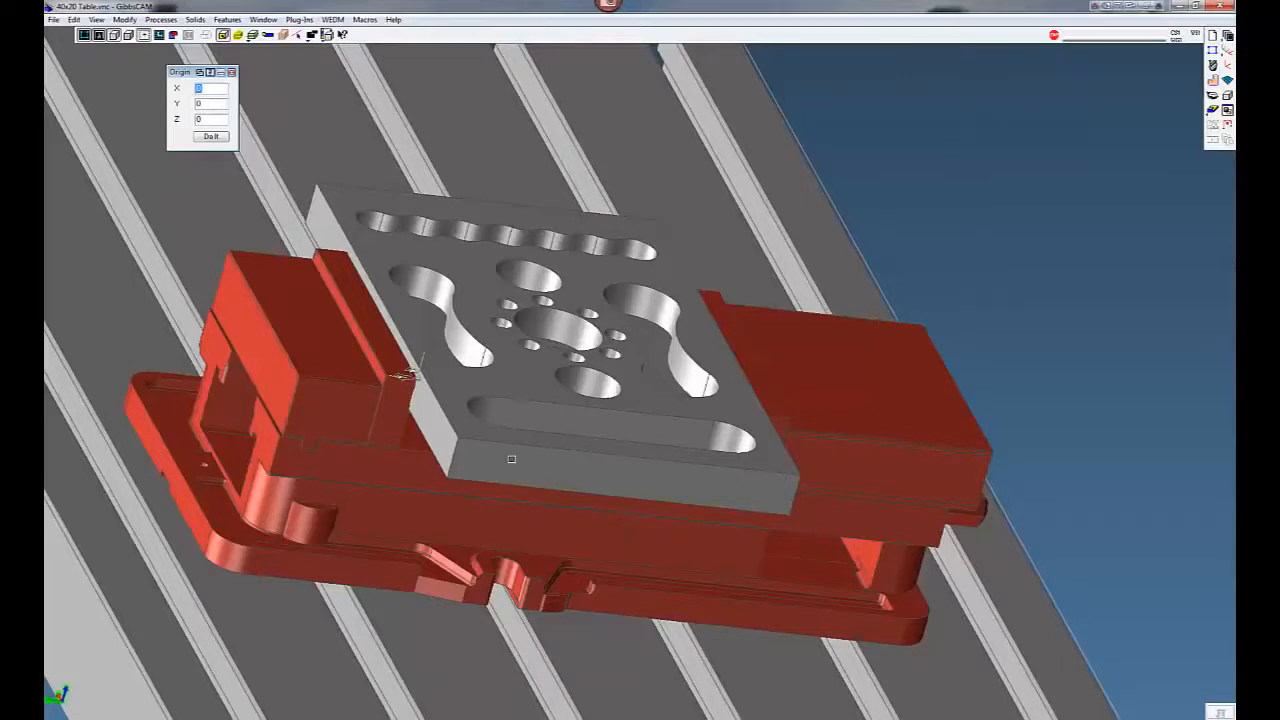
Move the part origin to the plate's edge point, accepting the no-undo warning.
{"action": "triple_click", "coordinate": [211, 88]}
{"action": "type", "text": "-3.25233"}
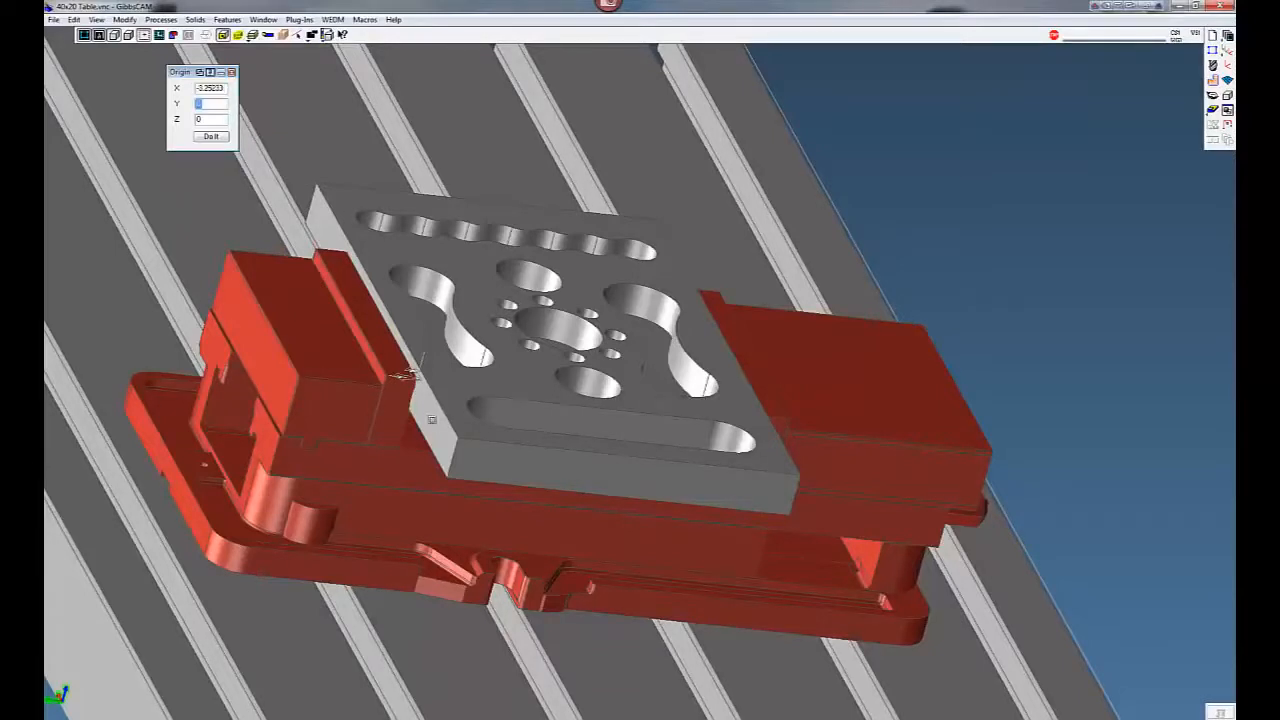
{"action": "mouse_move", "coordinate": [432, 423]}
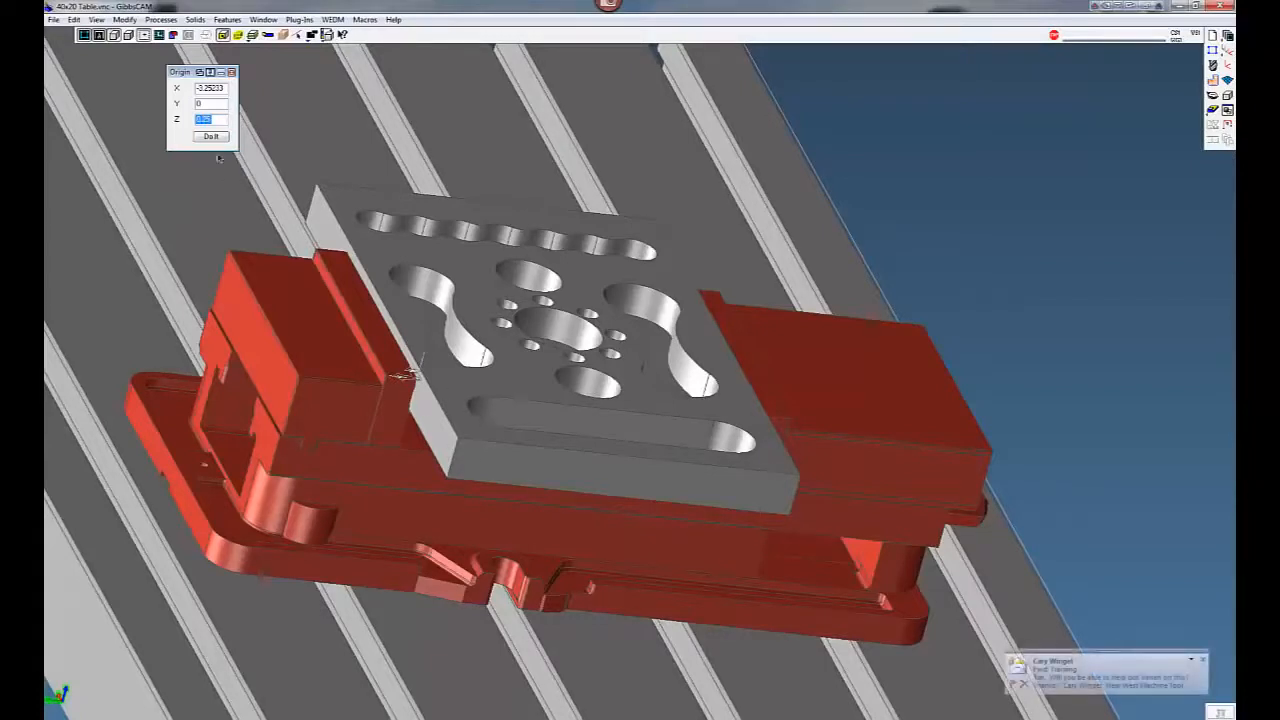
{"action": "left_click", "coordinate": [210, 136]}
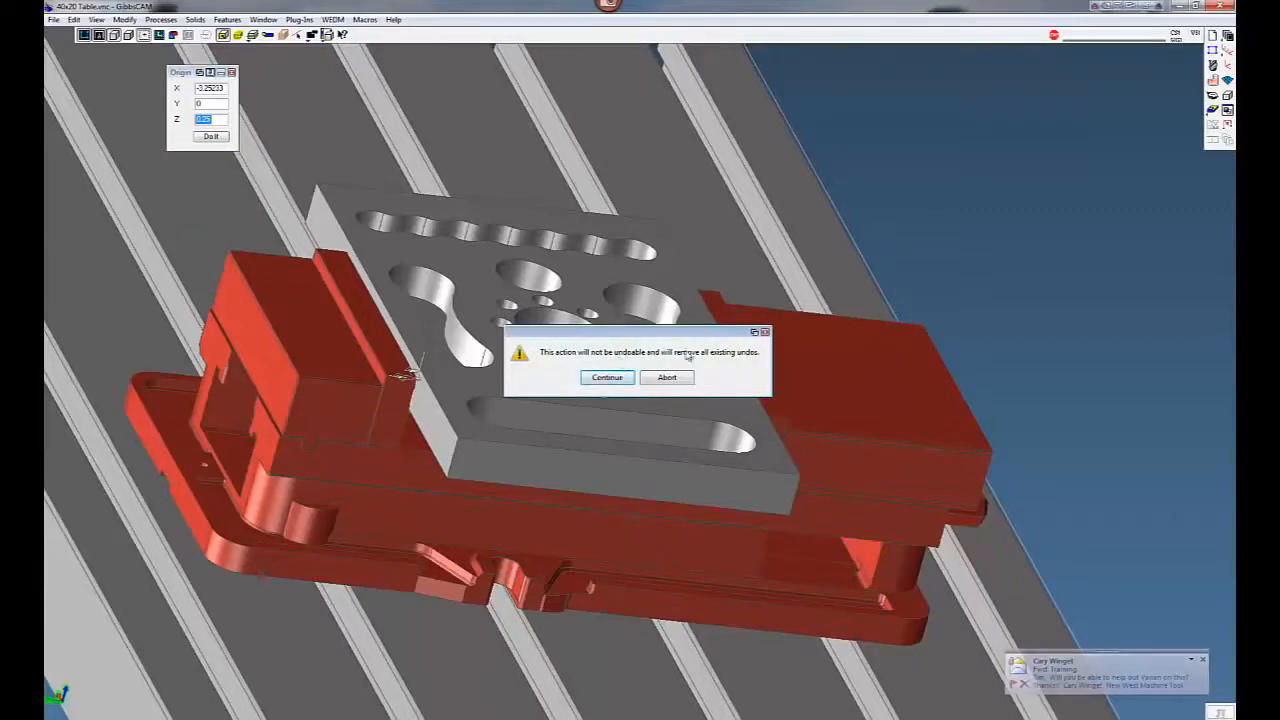
{"action": "left_click", "coordinate": [607, 377]}
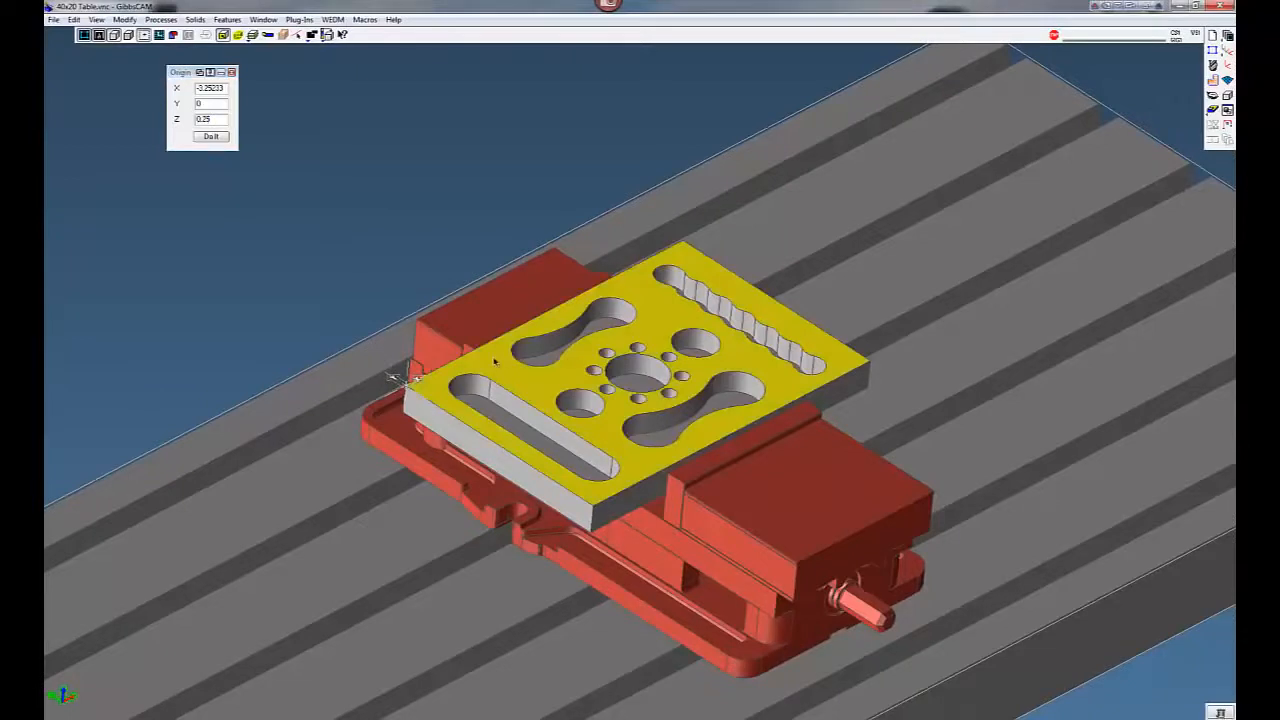
Extract the plate's top-face edges as outline geometry.
{"action": "right_click", "coordinate": [495, 362]}
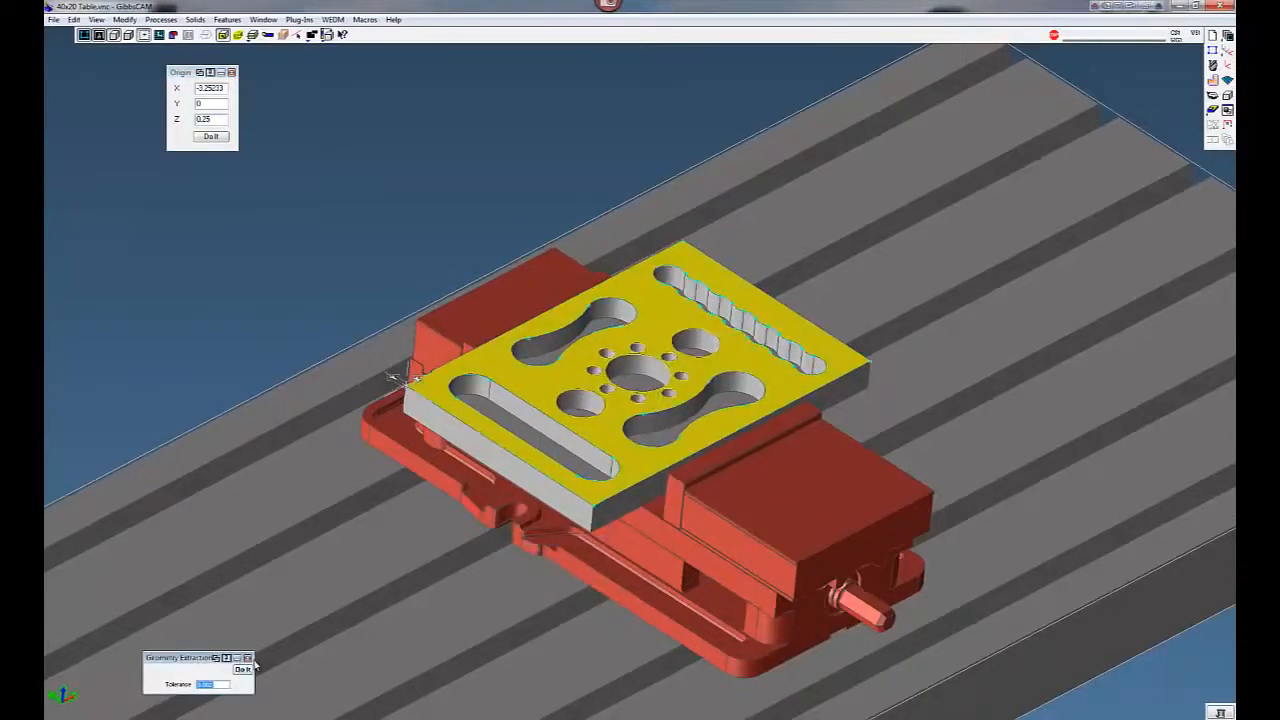
{"action": "left_click", "coordinate": [242, 669]}
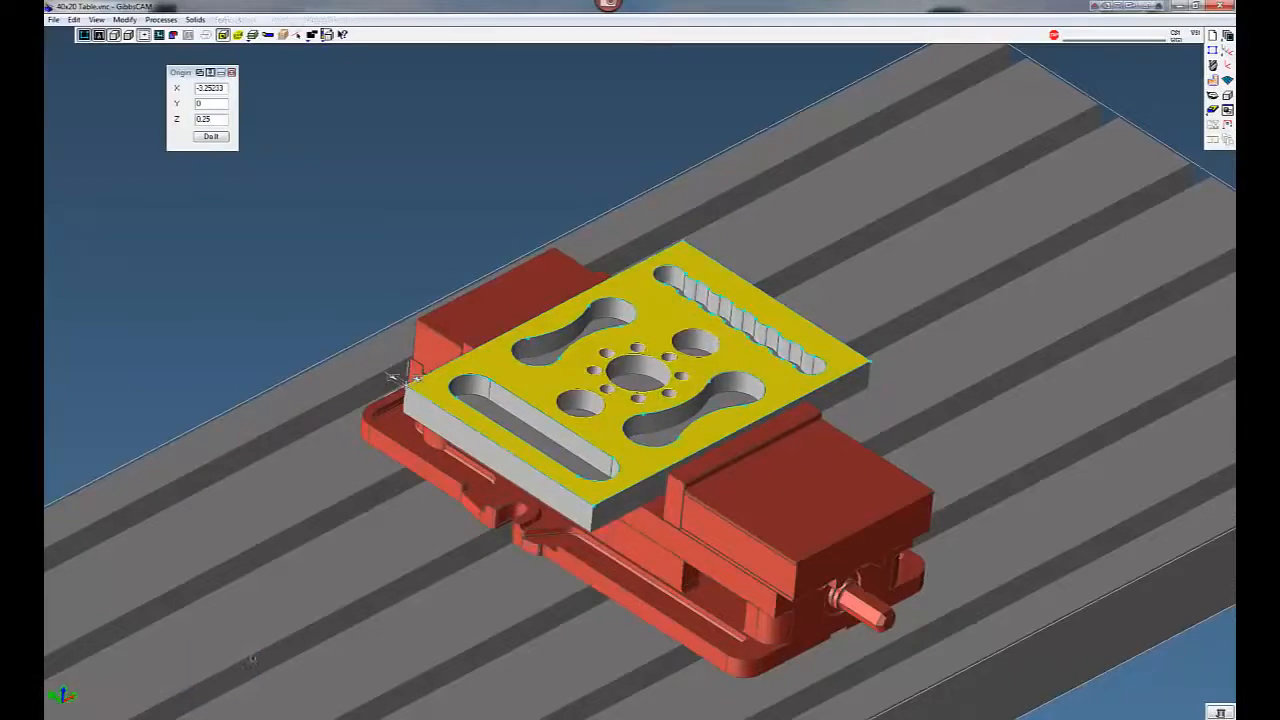